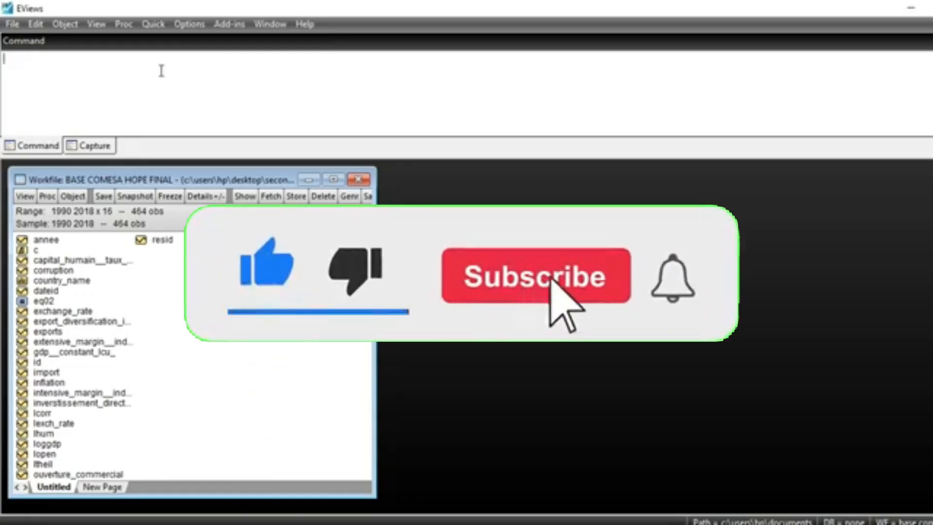
- Open the EXCHANGE_RATE series to show its country-year values and list its views
click(534, 275)
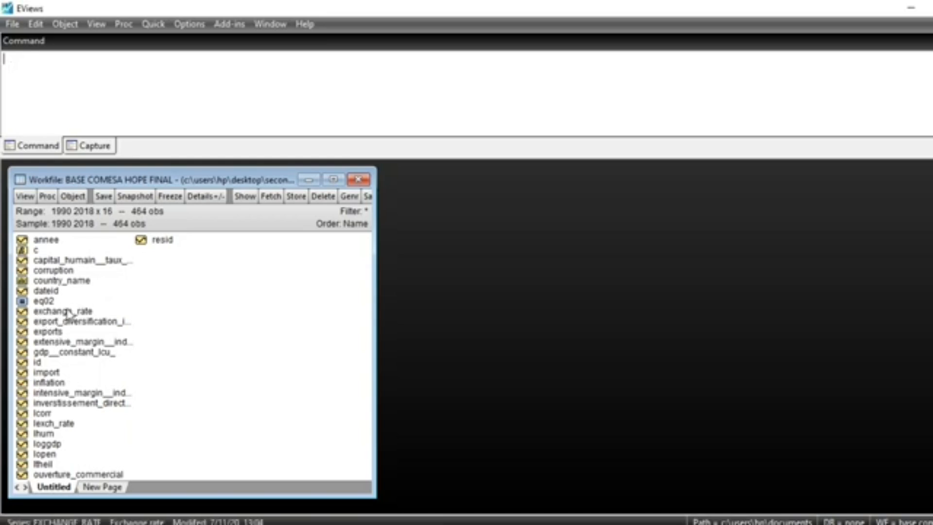
double_click(63, 310)
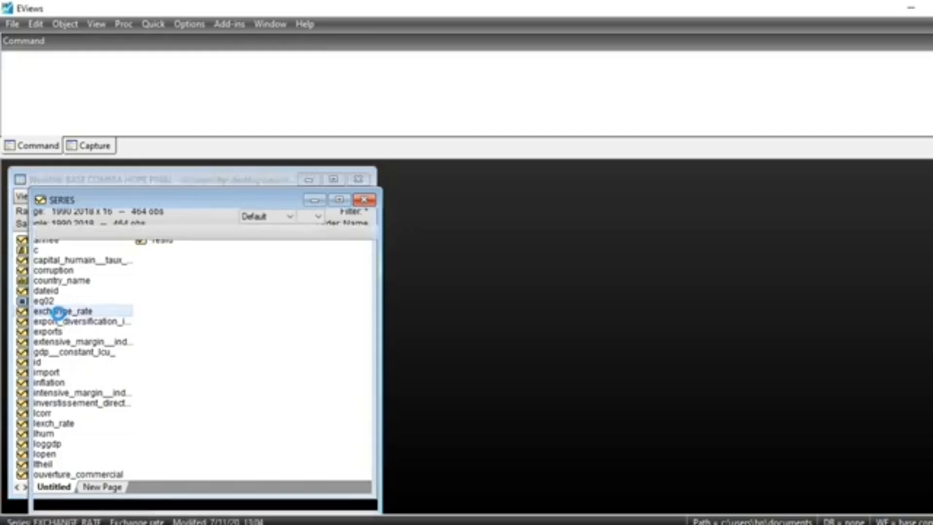
double_click(66, 310)
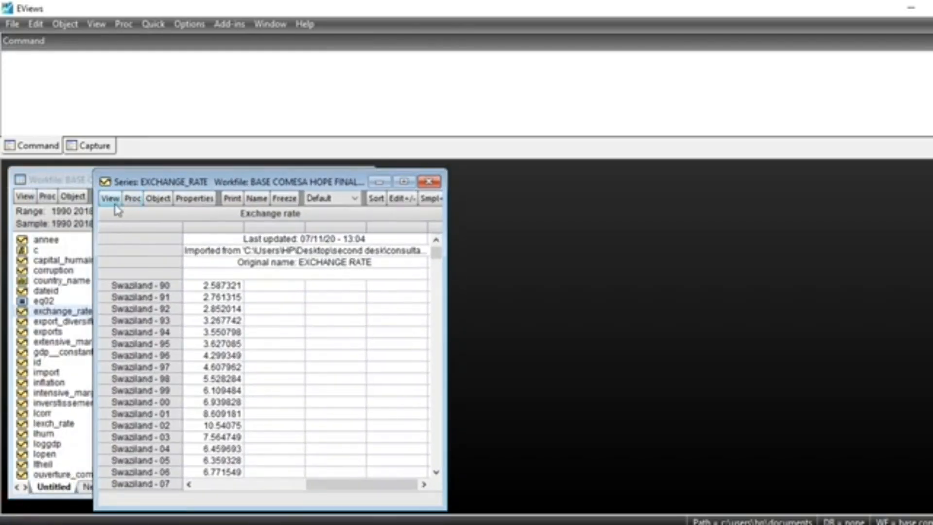
click(109, 197)
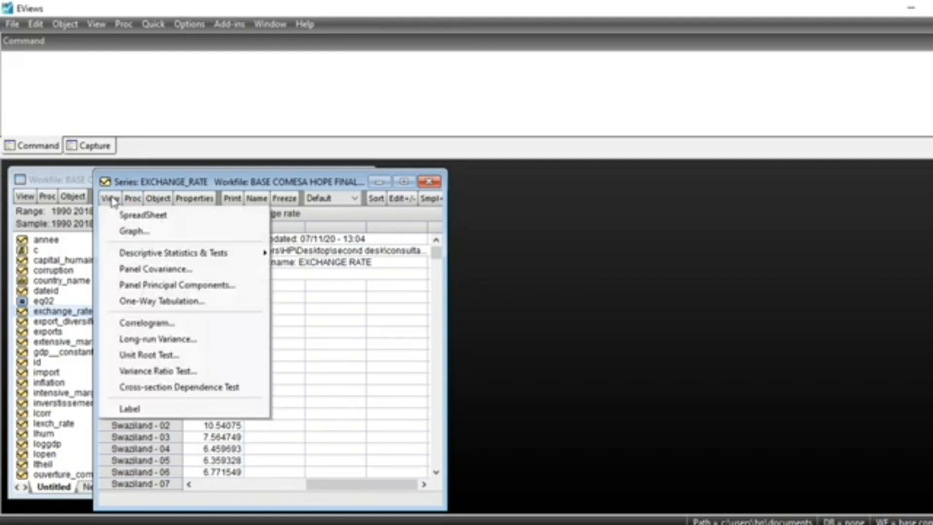
- Start a Unit Root Test on EXCHANGE_RATE using Individual root - Im, Pesaran, Shin
click(143, 215)
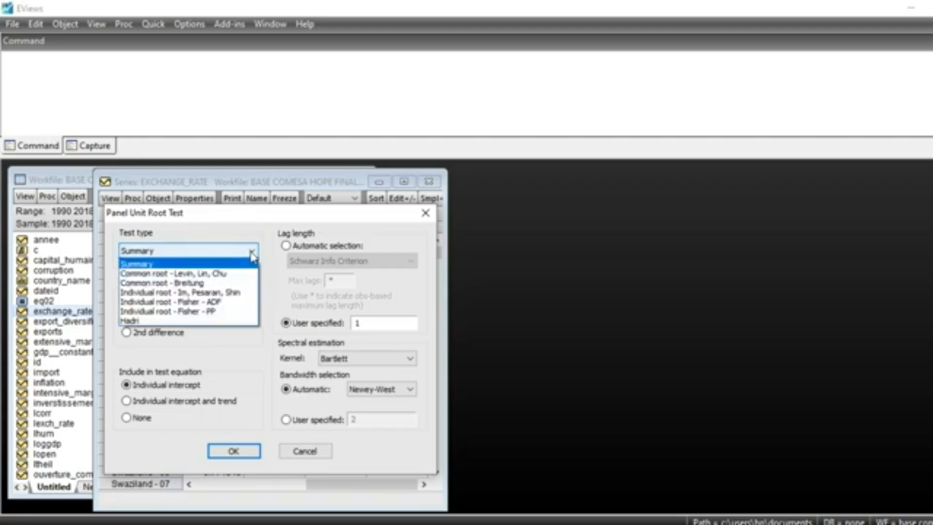
mouse_move(207, 272)
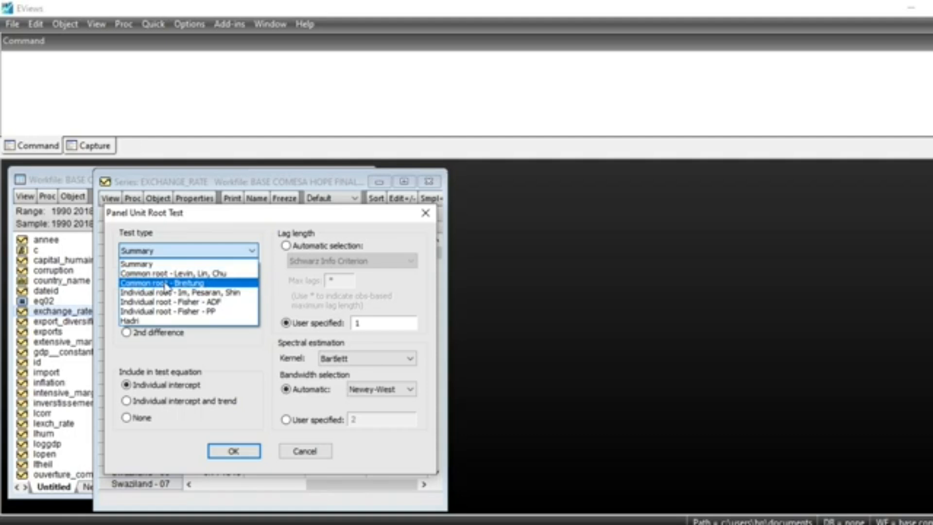
mouse_move(174, 273)
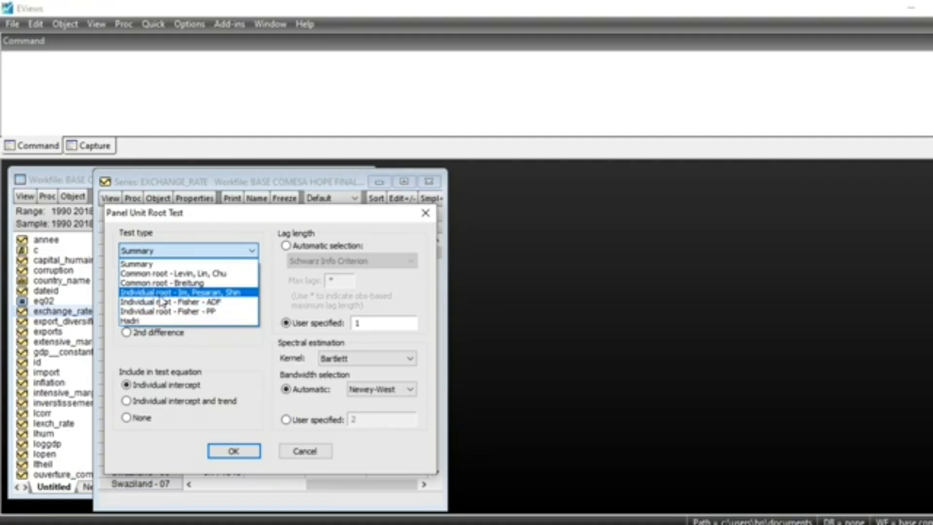
click(173, 292)
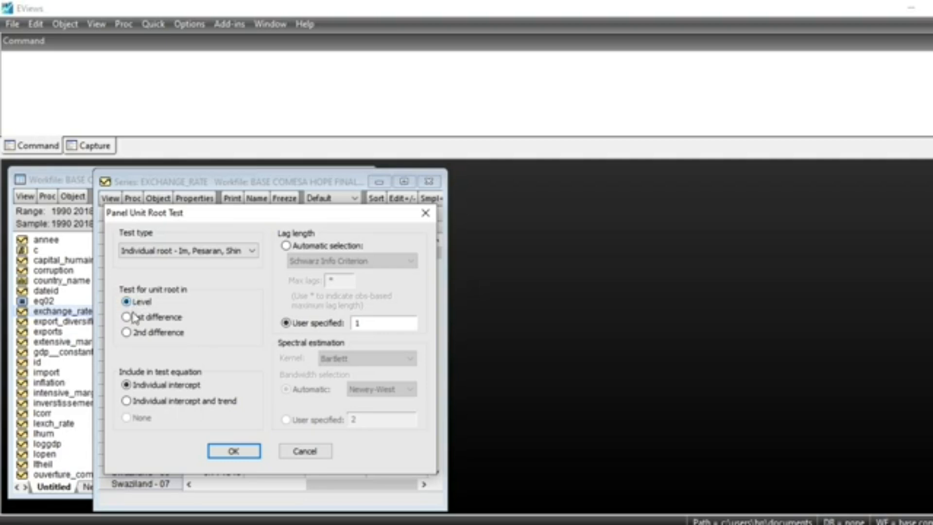
- Compare difference options, then test EXCHANGE_RATE at Level with individual intercept (W-stat -3.31213)
click(127, 332)
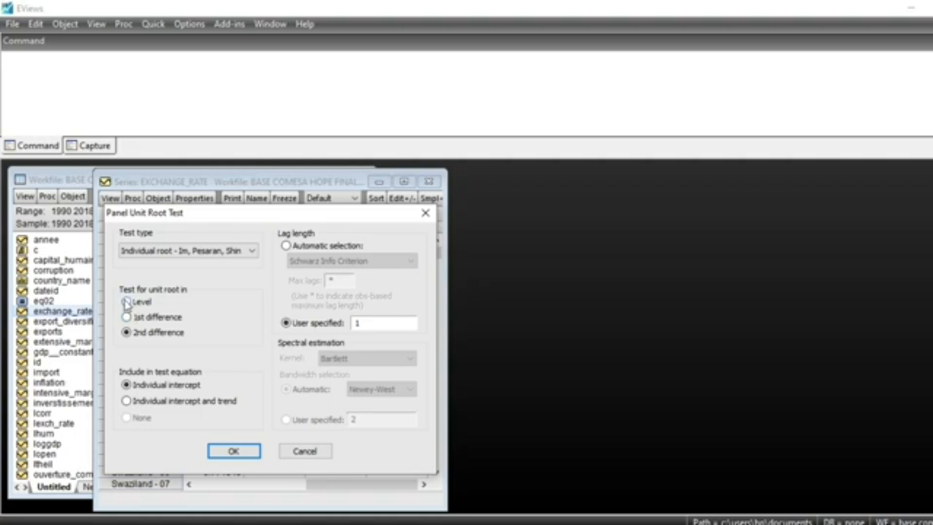
click(126, 316)
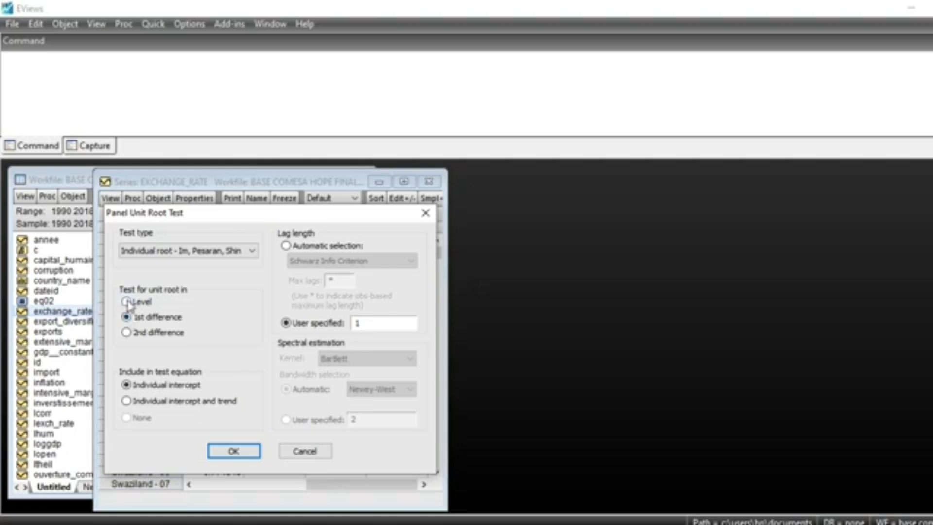
click(127, 302)
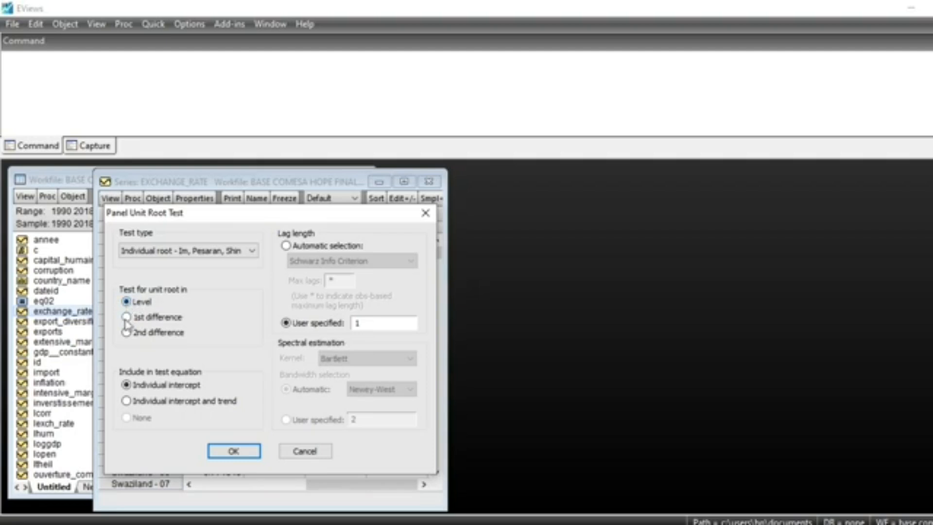
click(126, 316)
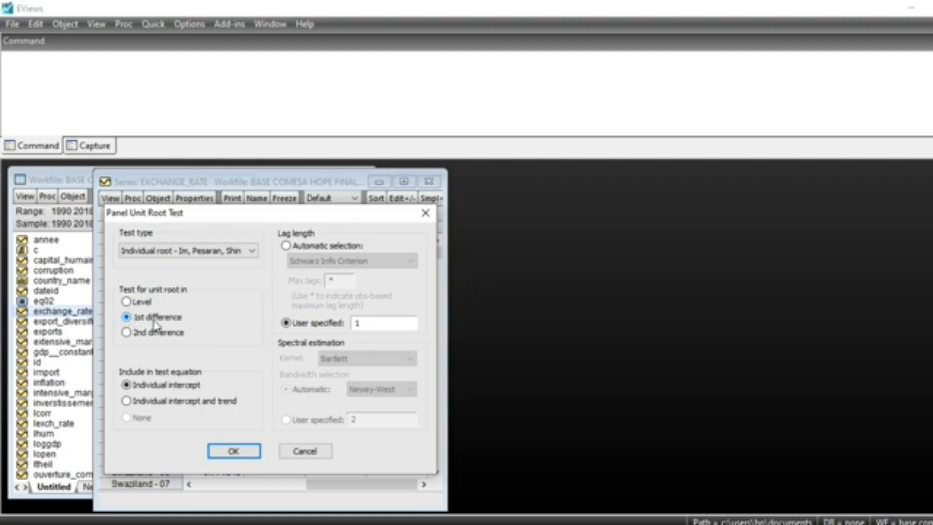
click(126, 332)
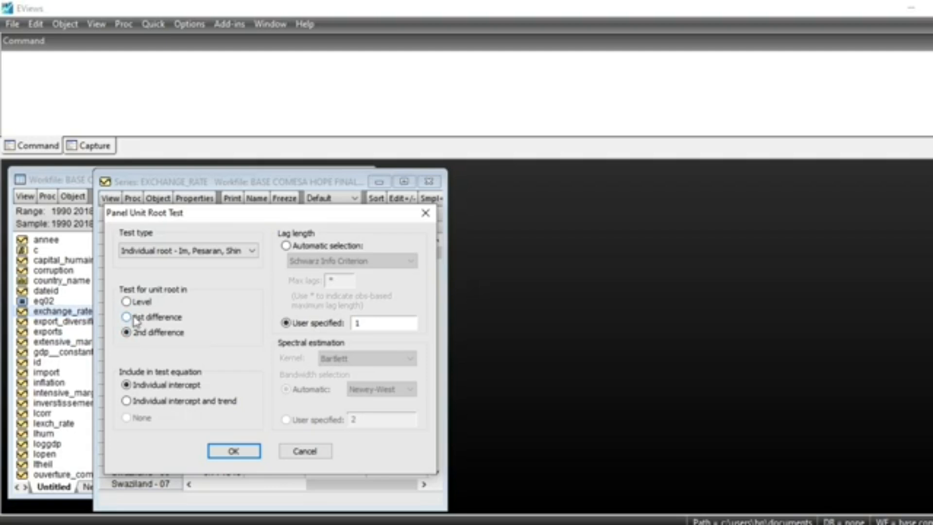
click(127, 332)
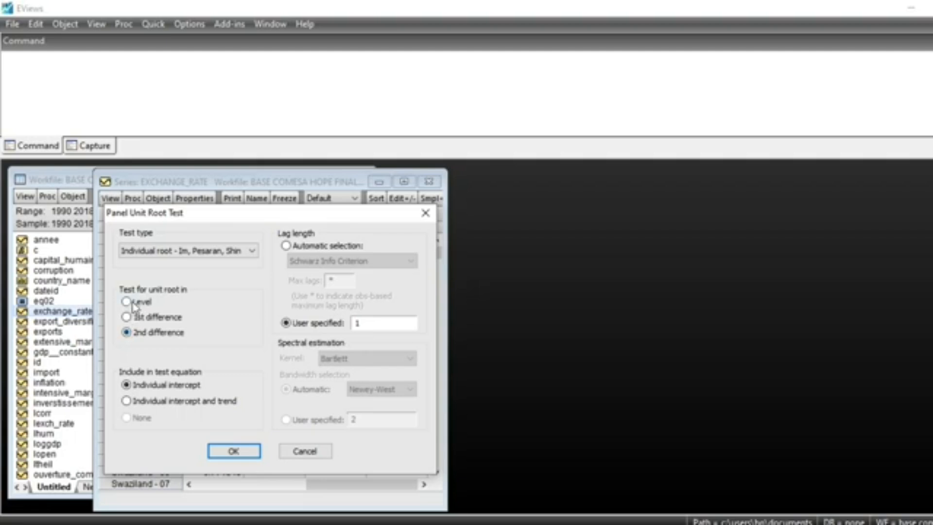
click(127, 302)
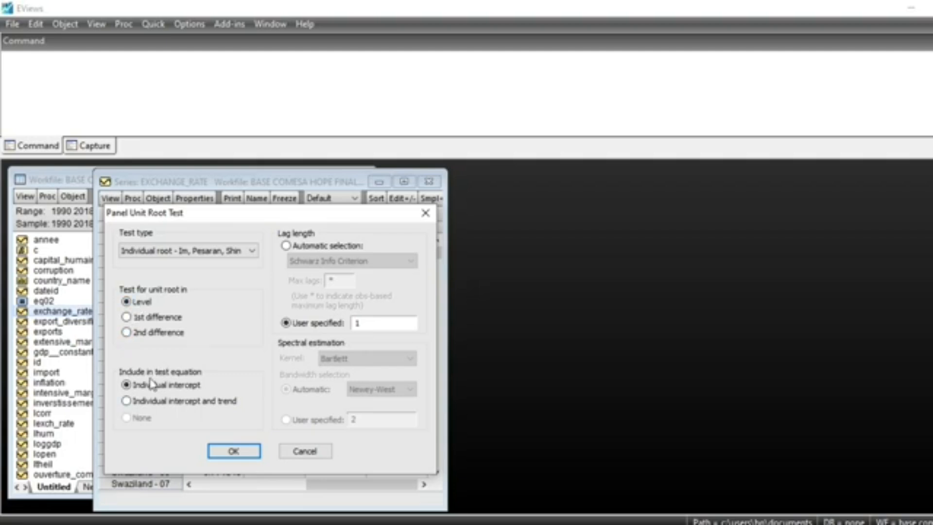
click(127, 401)
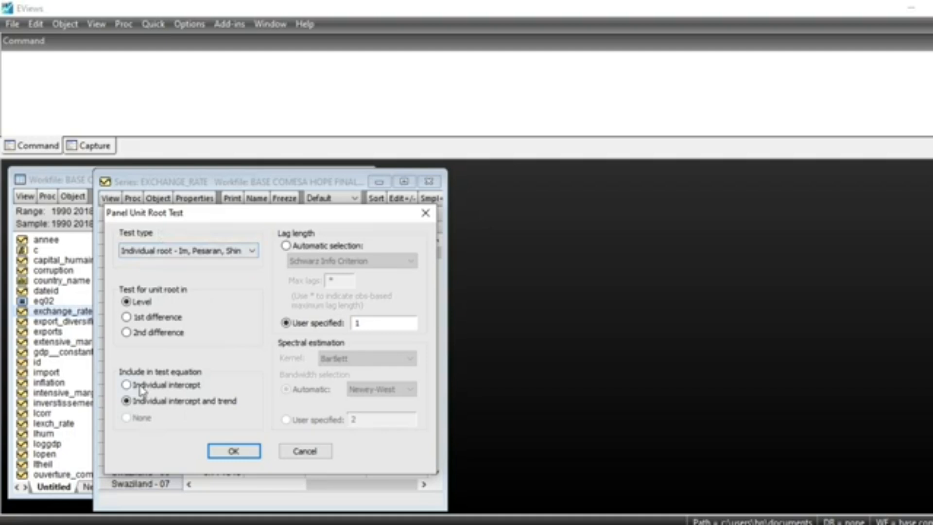
click(126, 384)
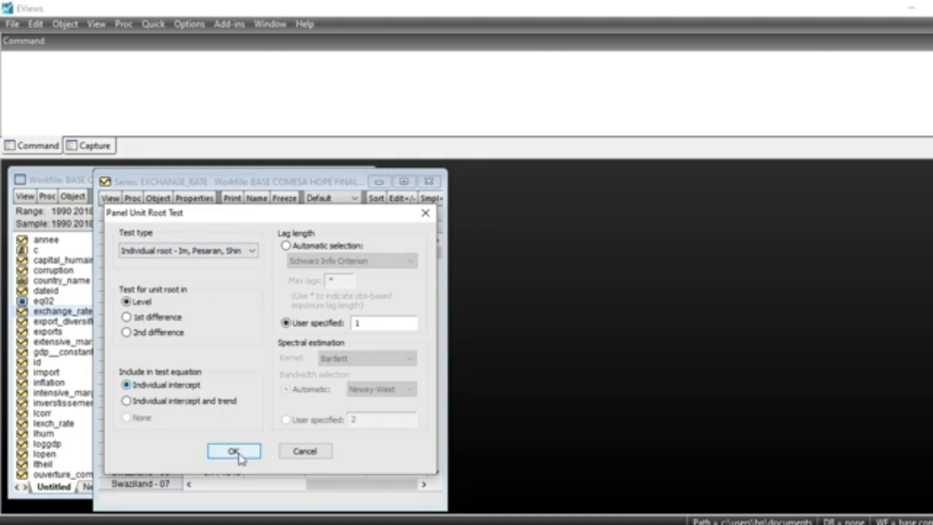
click(234, 451)
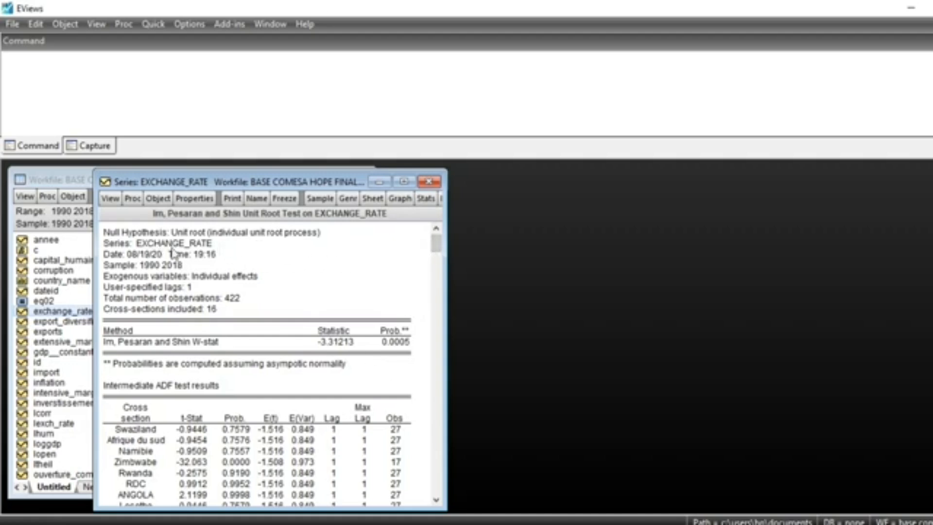
mouse_move(413, 348)
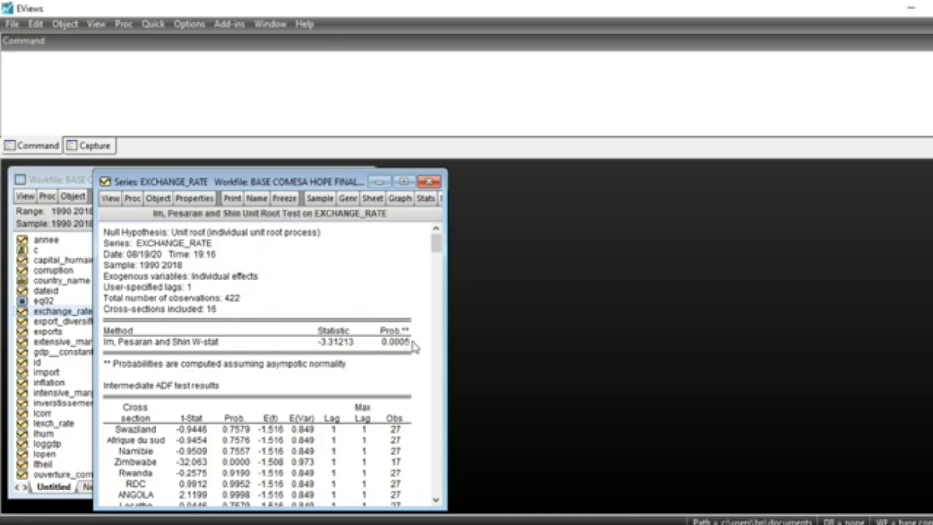
mouse_move(386, 330)
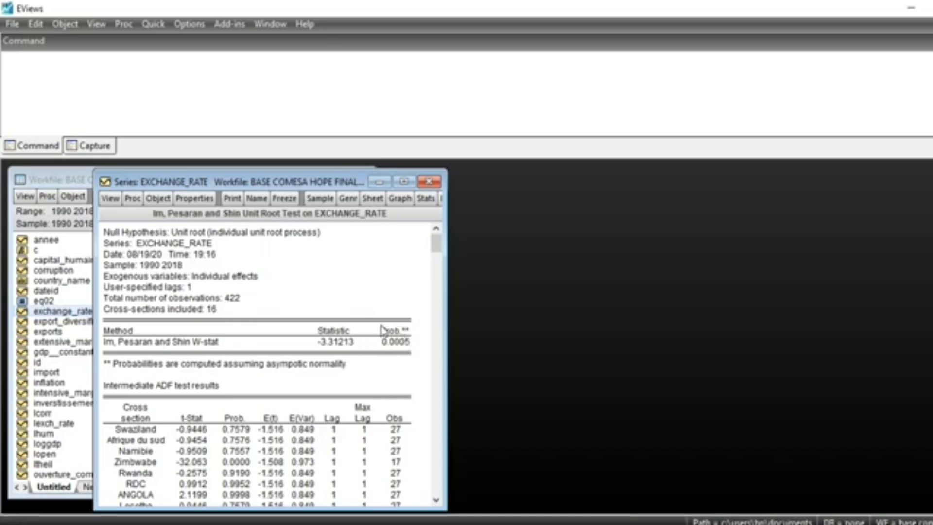
mouse_move(363, 339)
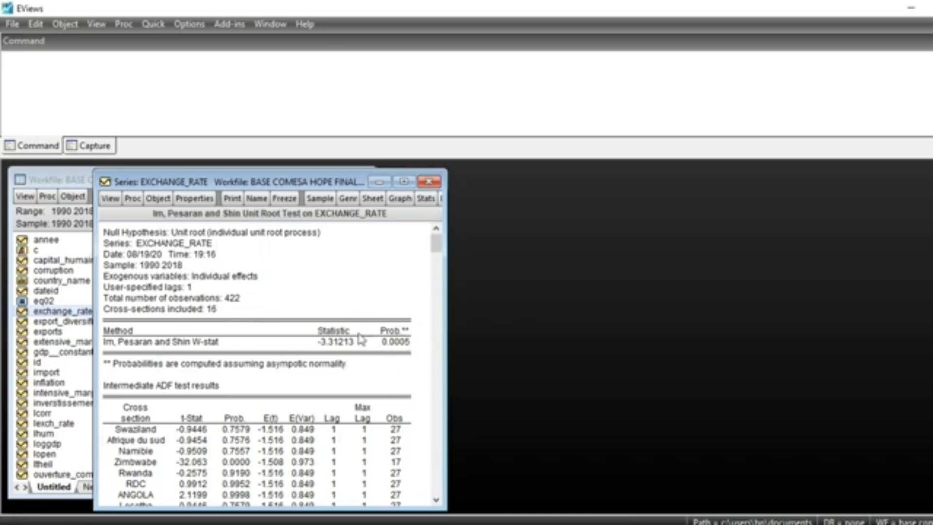
mouse_move(374, 370)
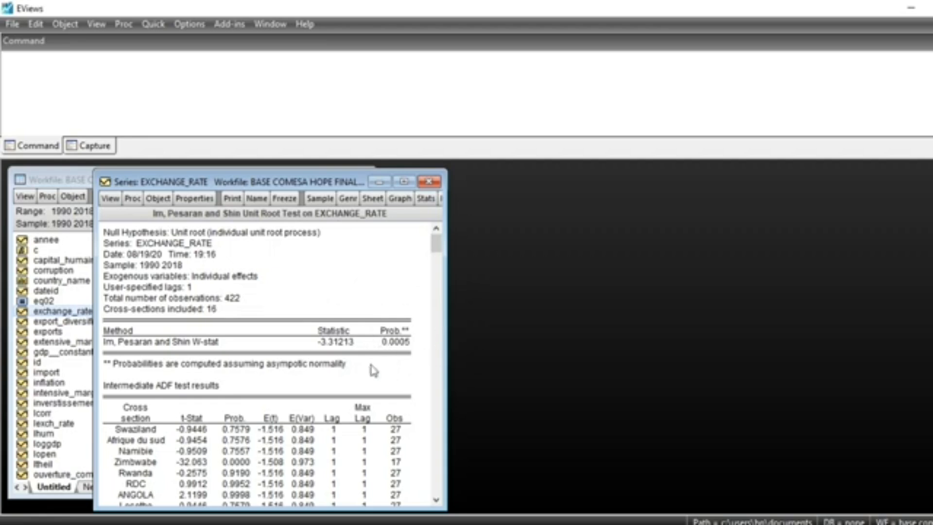
mouse_move(212, 244)
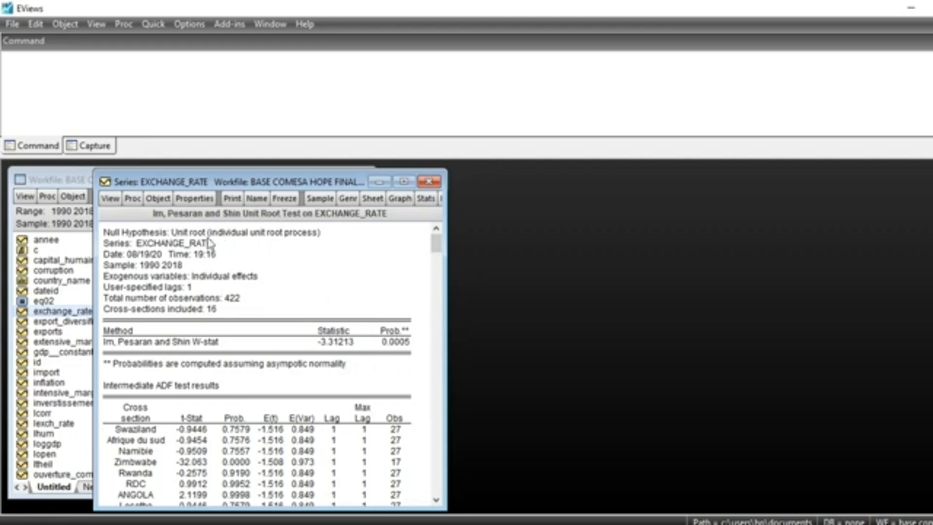
mouse_move(270, 247)
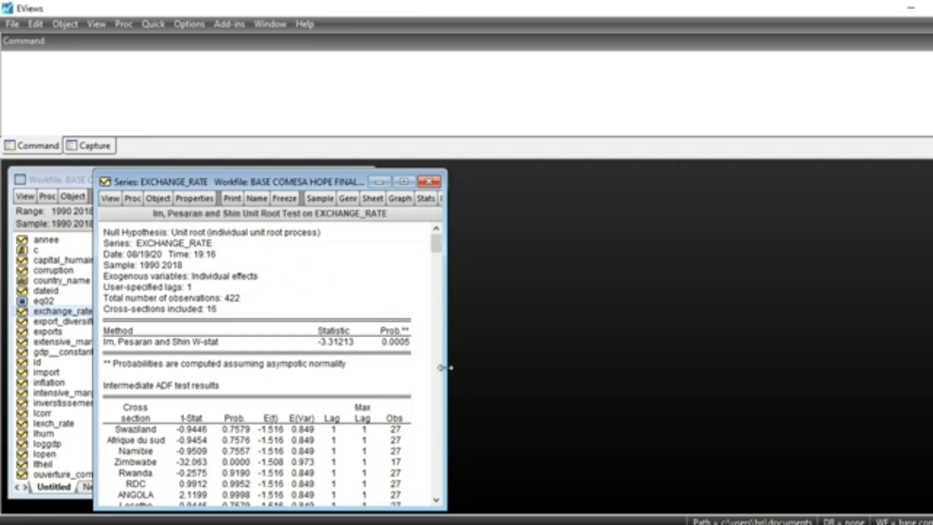
mouse_move(359, 302)
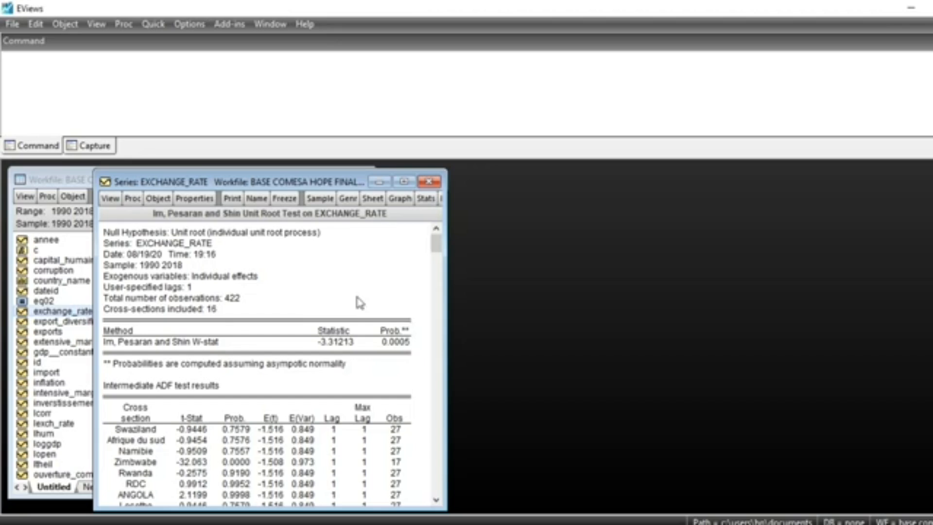
mouse_move(352, 263)
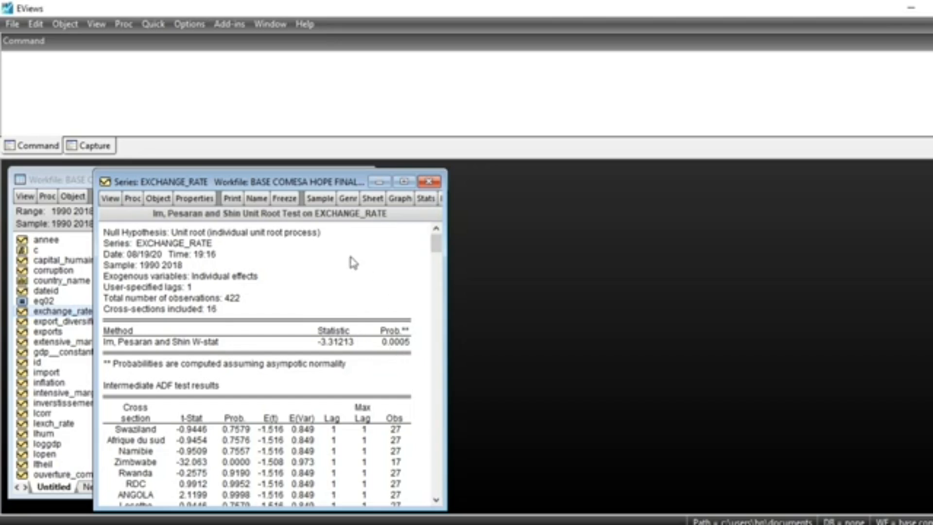
click(110, 197)
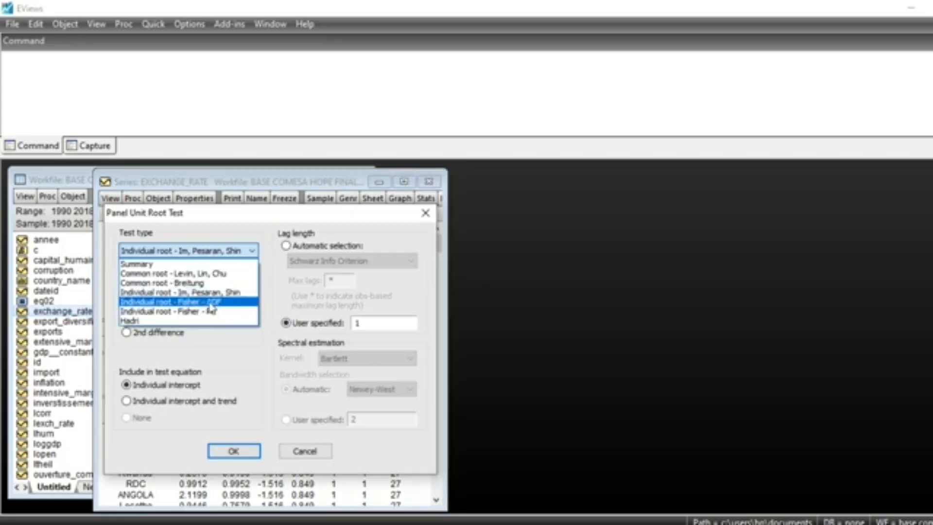
- Get ADF-Fisher results for EXCHANGE_RATE (Chi-square 271.303), close the series, and open EXPORTS
click(233, 451)
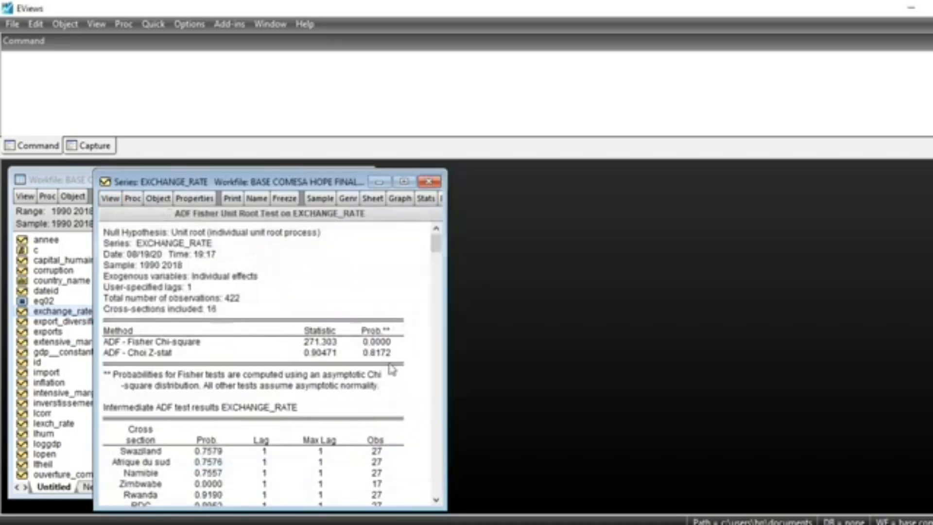
mouse_move(208, 347)
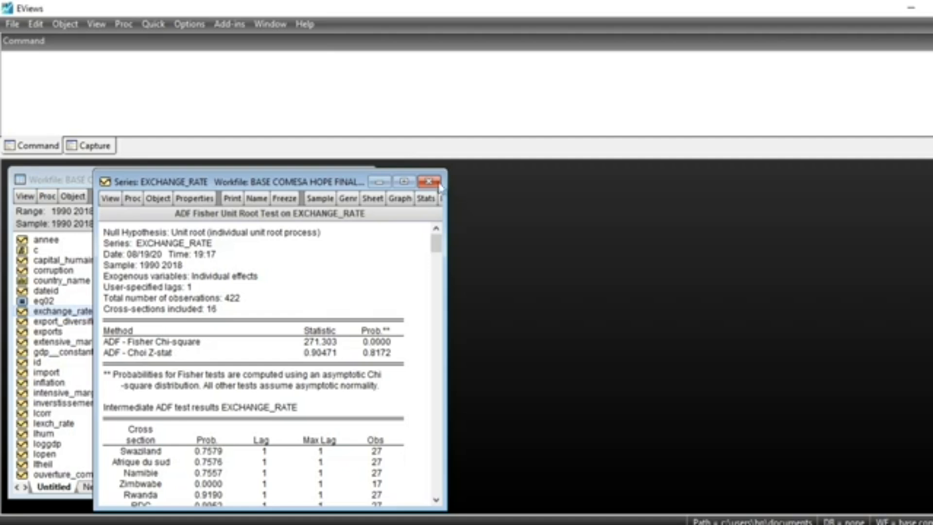
click(429, 182)
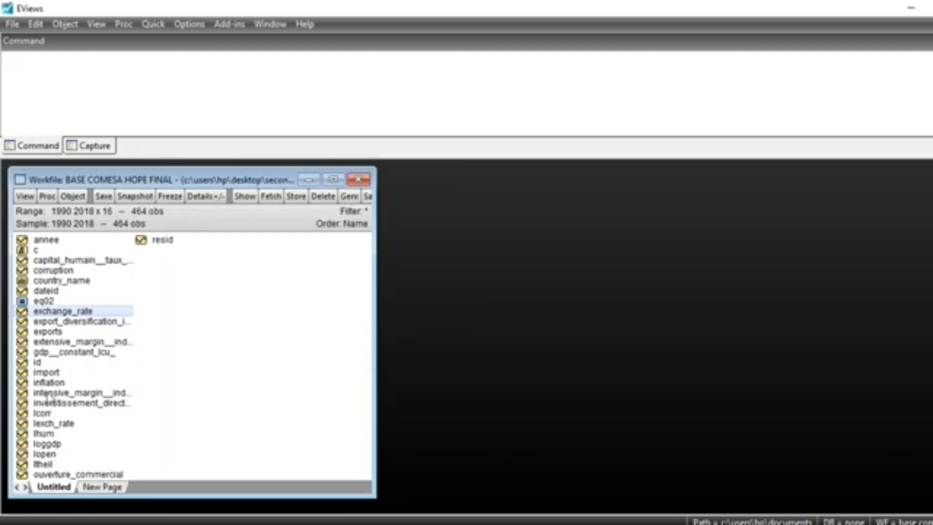
double_click(48, 331)
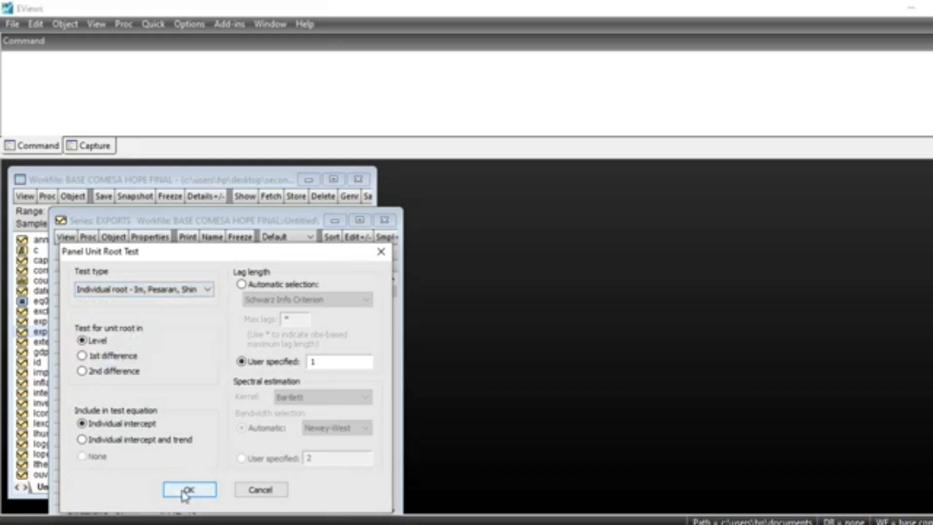
- Test EXPORTS levels with Im, Pesaran, Shin, giving W-stat 5.78667, probability 1.0000
click(188, 489)
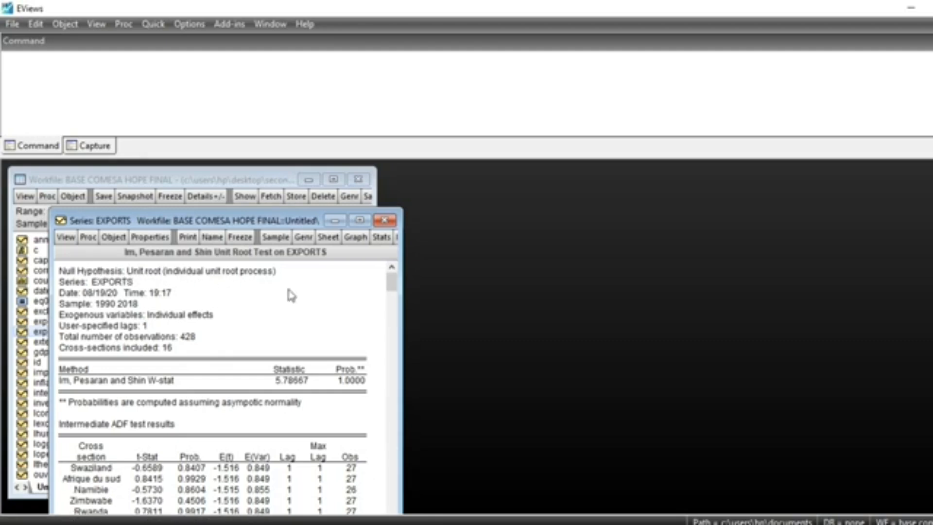
mouse_move(110, 273)
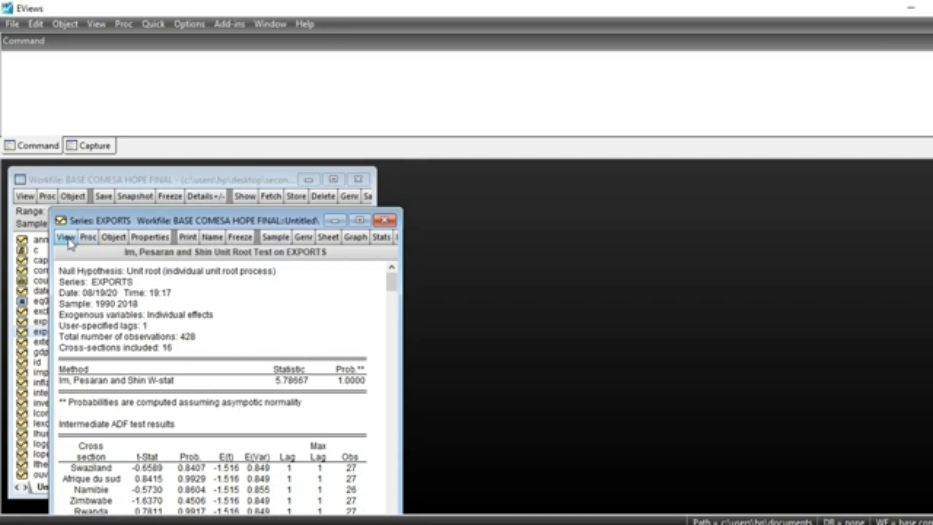
- Test EXPORTS at 1st difference with Im, Pesaran, Shin (W-stat -8.88040, p 0.0000)
click(66, 237)
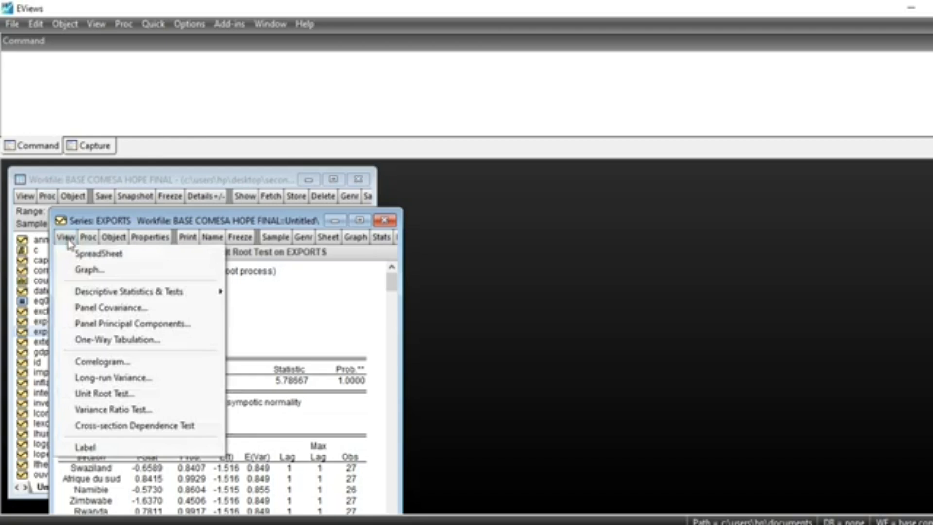
click(105, 393)
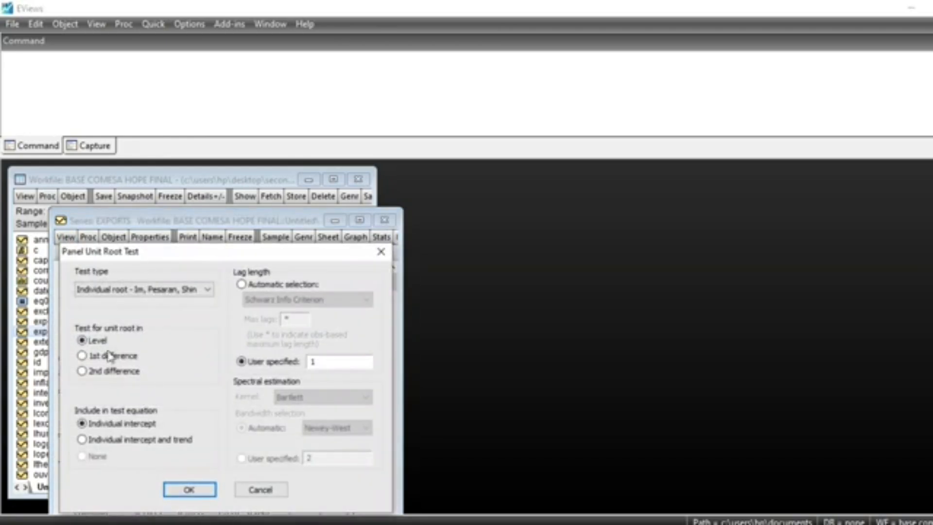
click(82, 355)
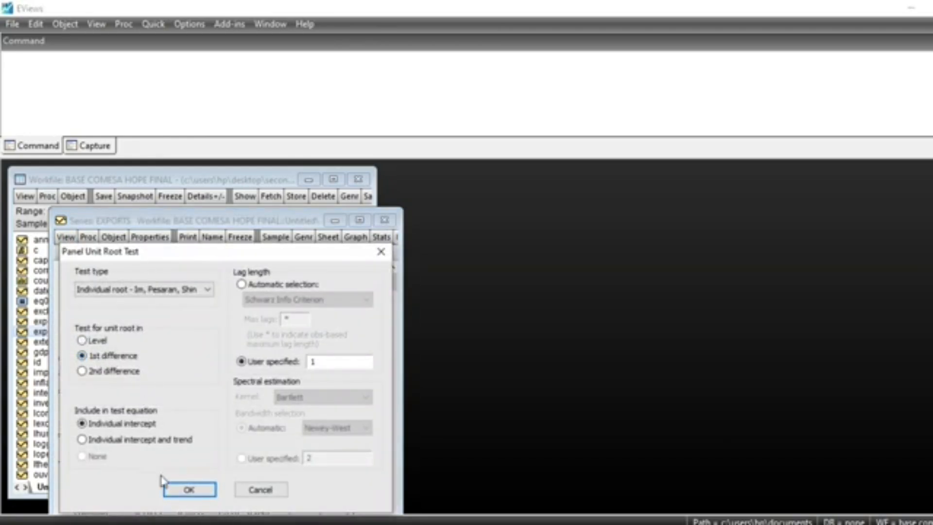
click(189, 489)
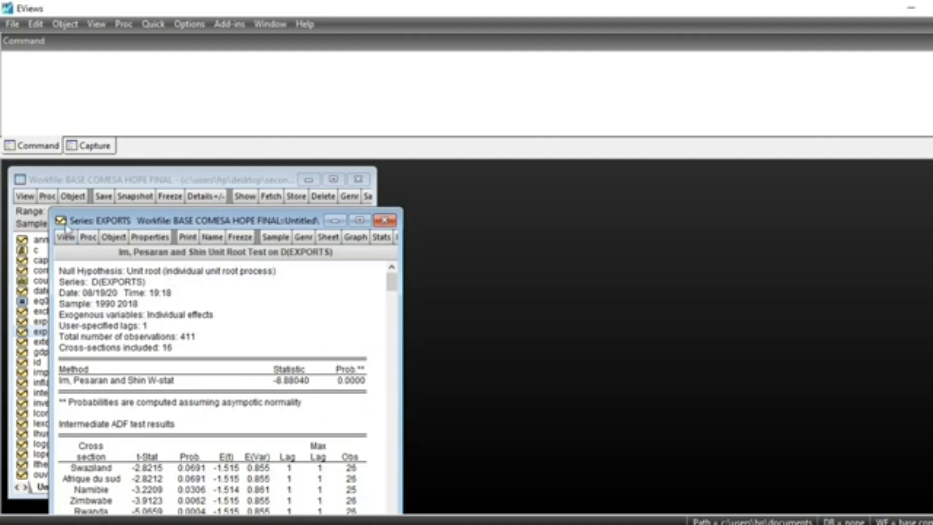
mouse_move(372, 390)
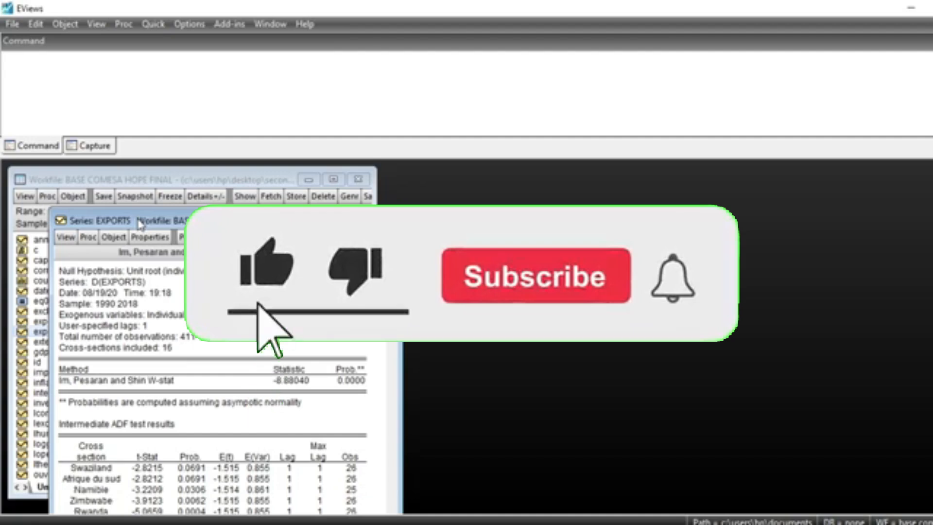
click(534, 275)
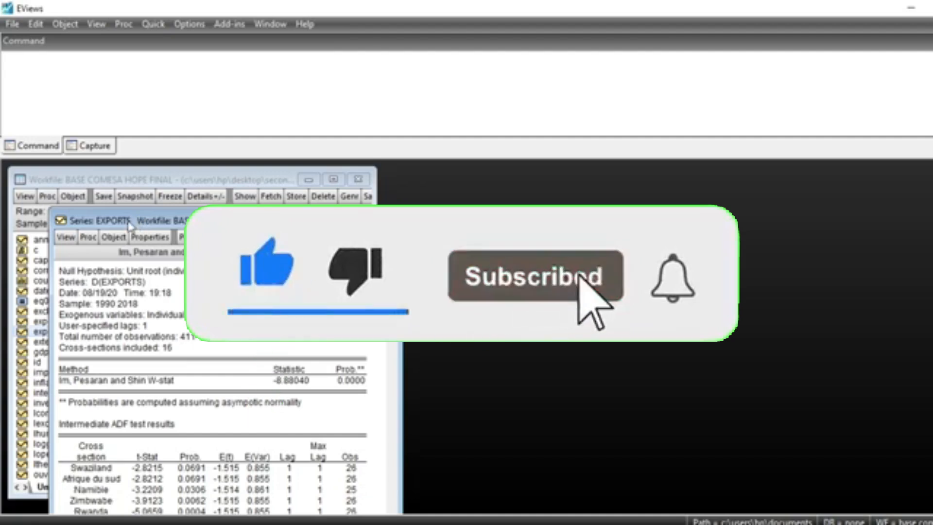